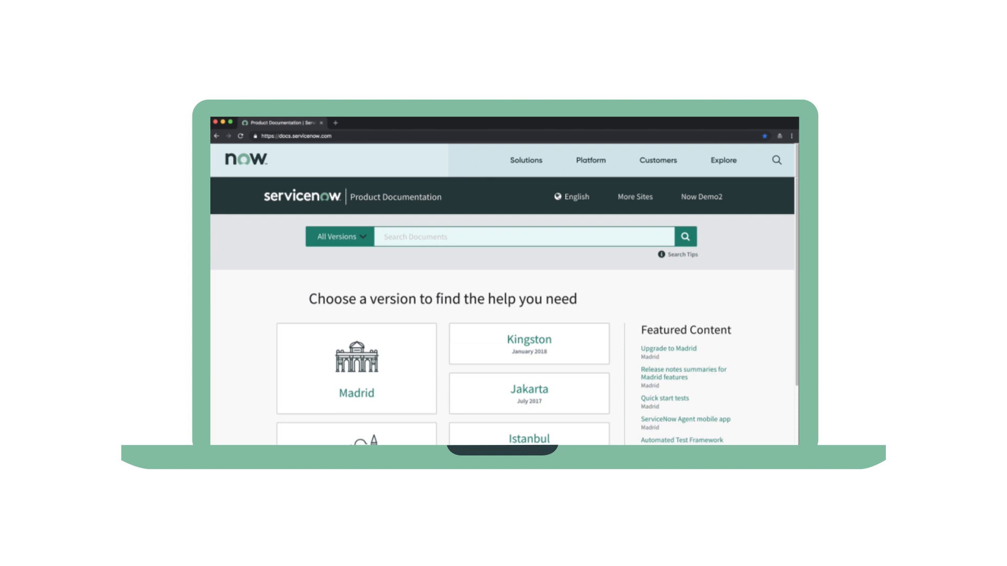
Browse Madrid Release Notes and Upgrades to Upgrade to Madrid, then open Upgrade planning checklist (Madrid)
left_click(355, 334)
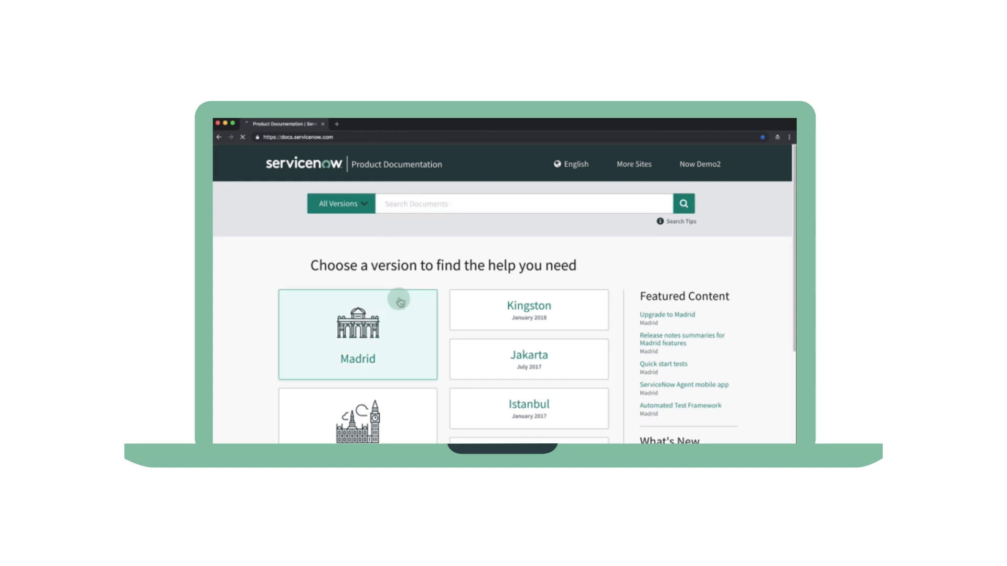
left_click(358, 334)
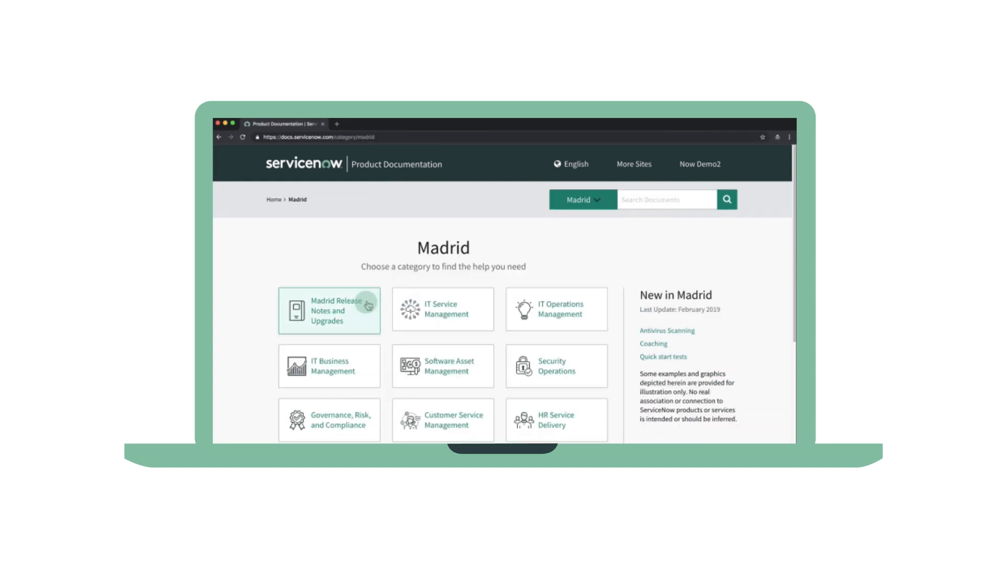
left_click(329, 310)
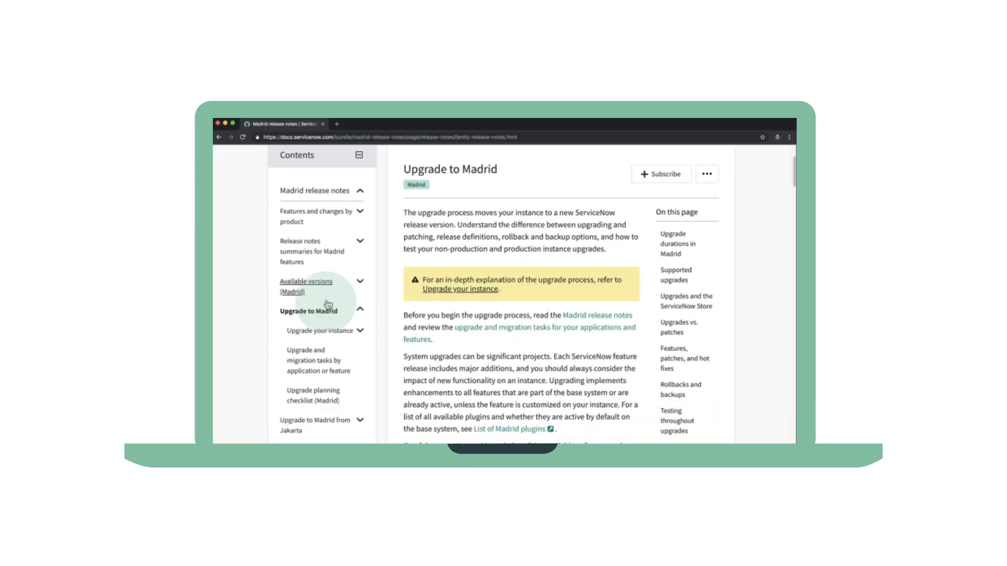
scroll("down", 3)
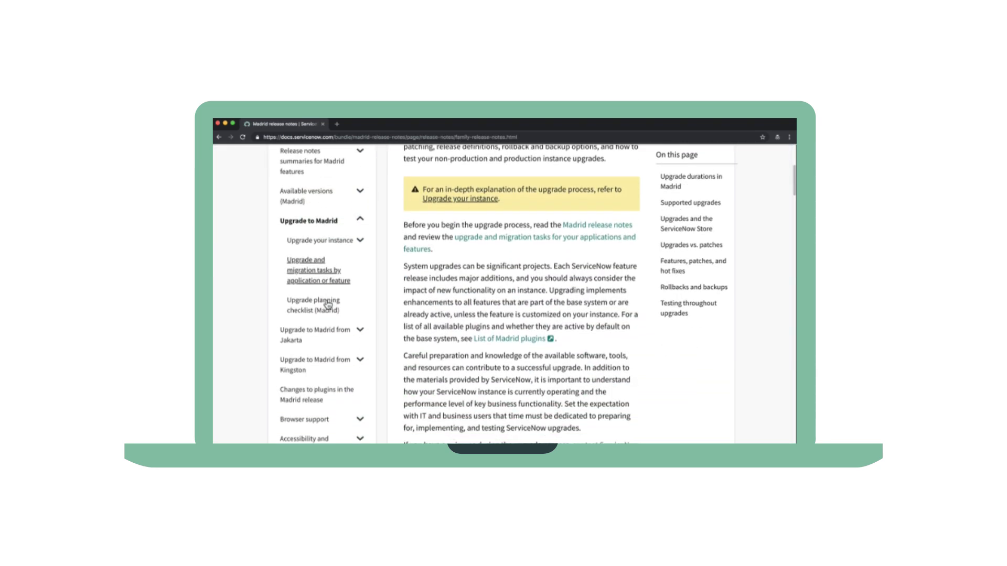
left_click(312, 306)
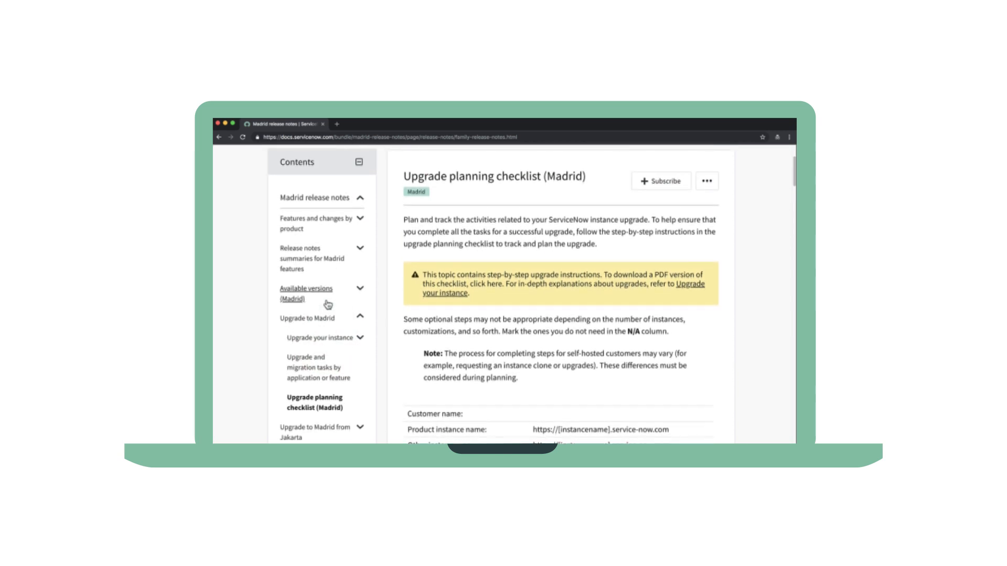